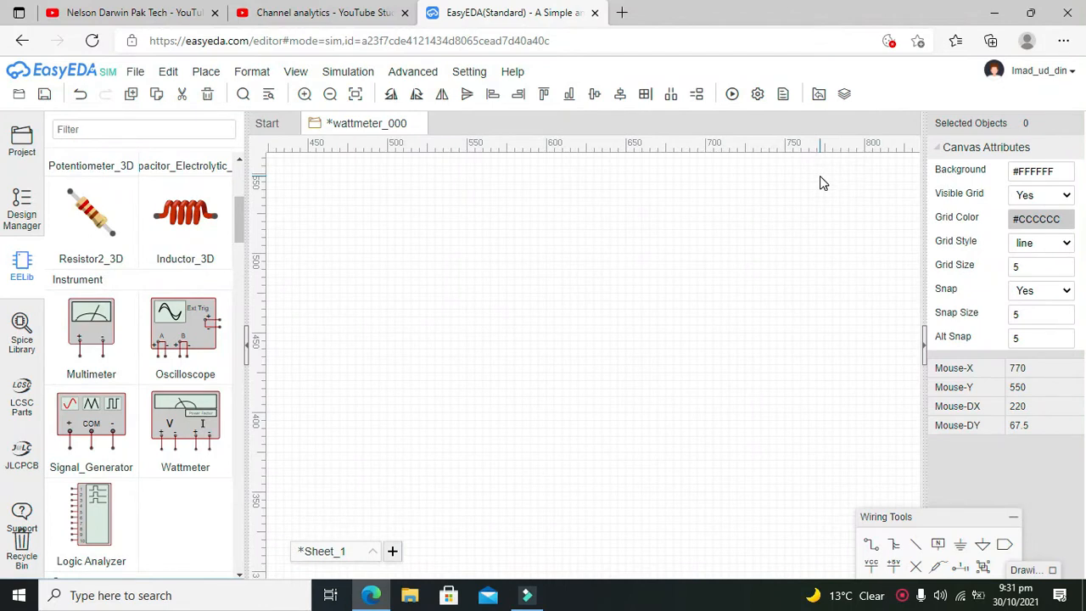
pyautogui.moveTo(417, 193)
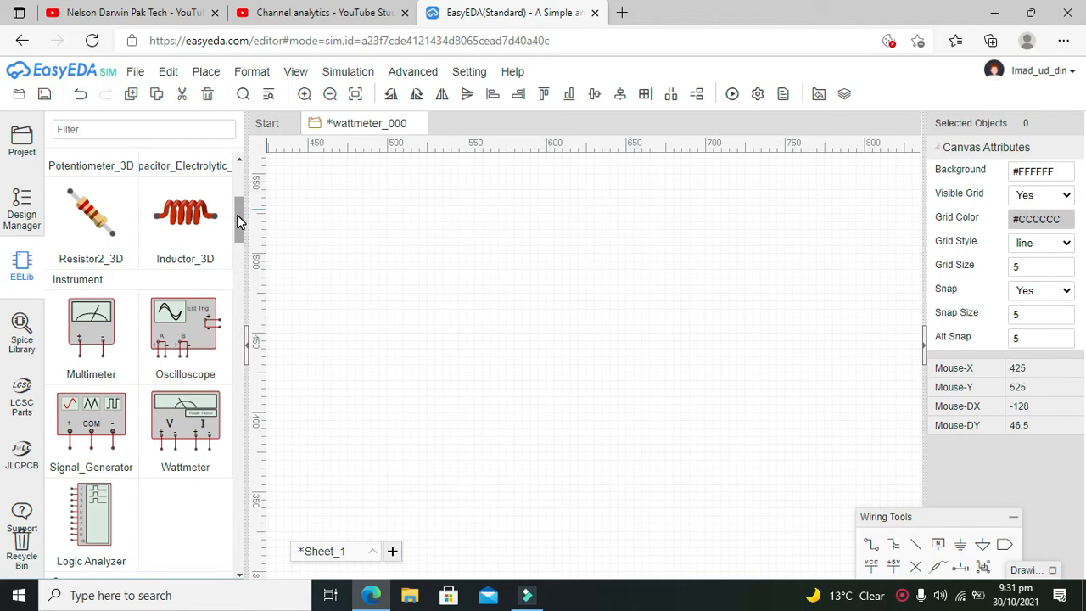
# Step: Place wattmeter XWM1 from the EELib Instrument section at the upper right of the sheet
pyautogui.scroll(-3)
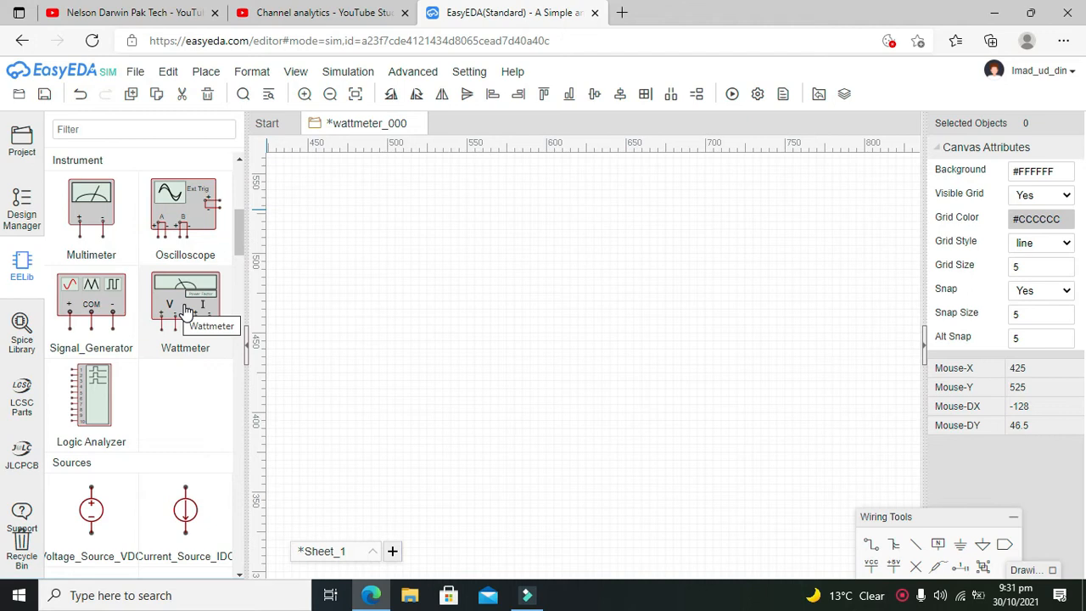
pyautogui.click(185, 302)
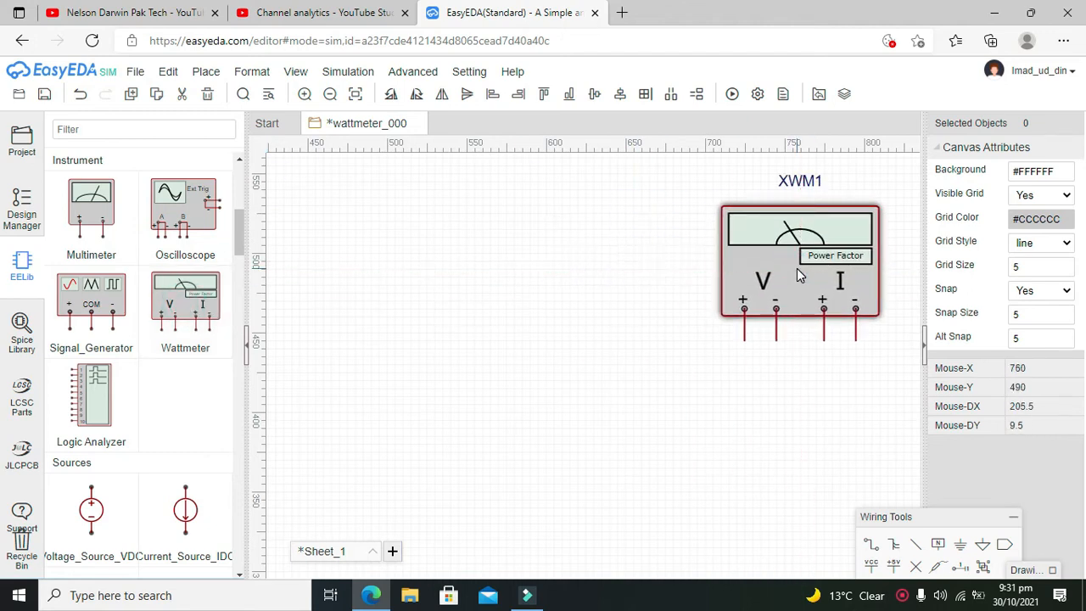
pyautogui.moveTo(560, 246)
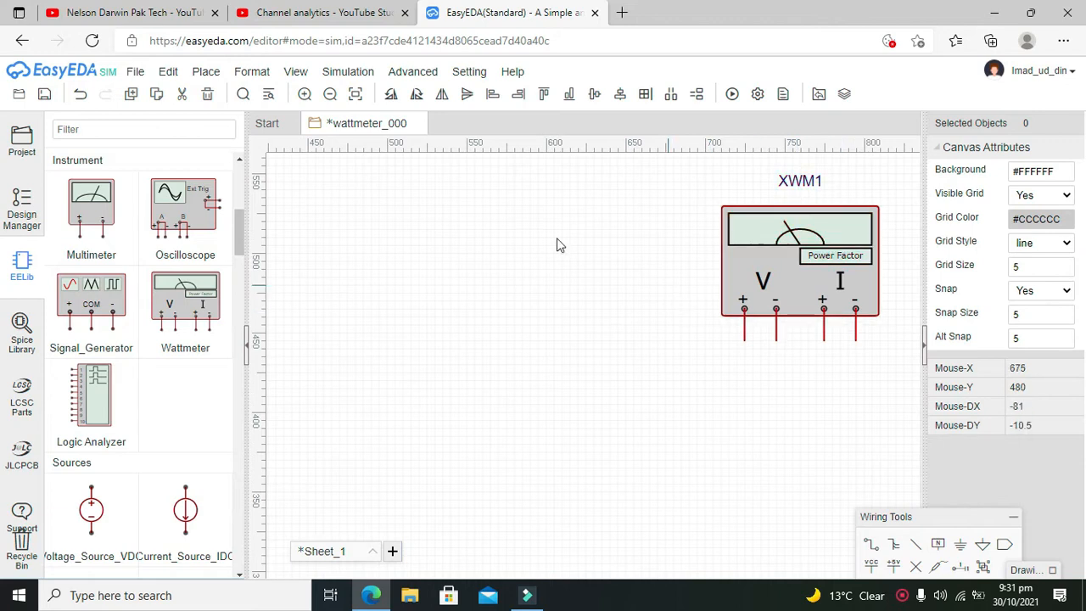
pyautogui.scroll(-3)
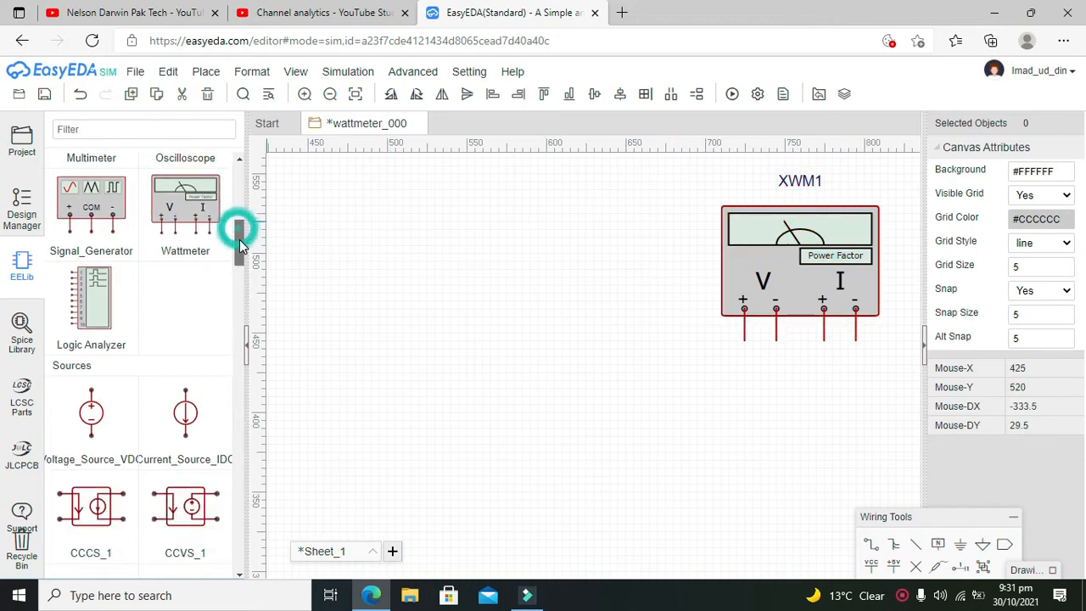
pyautogui.scroll(-3)
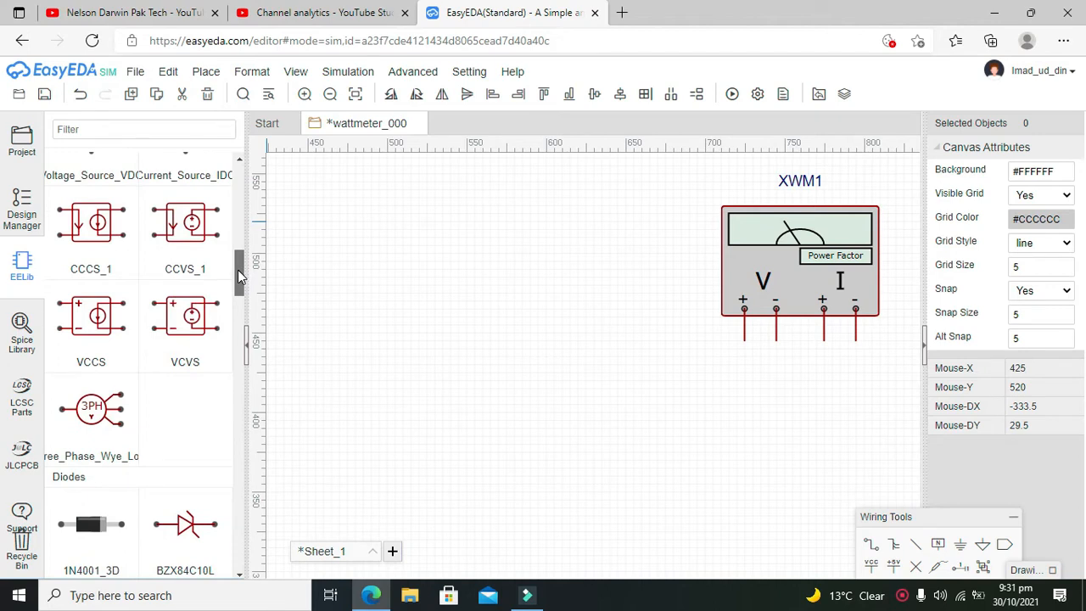
pyautogui.scroll(-3)
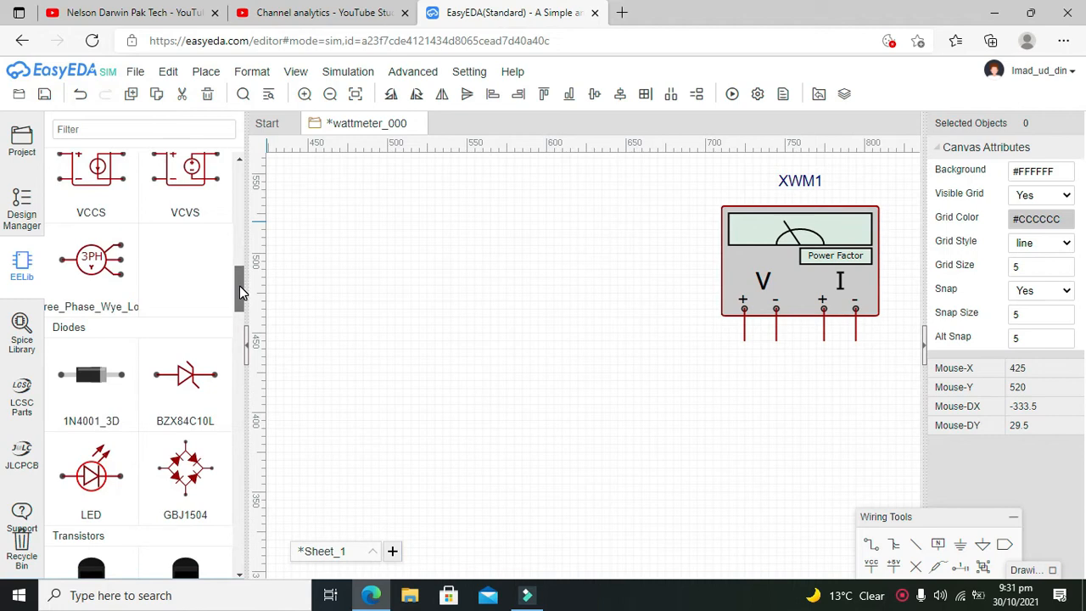
pyautogui.scroll(-3)
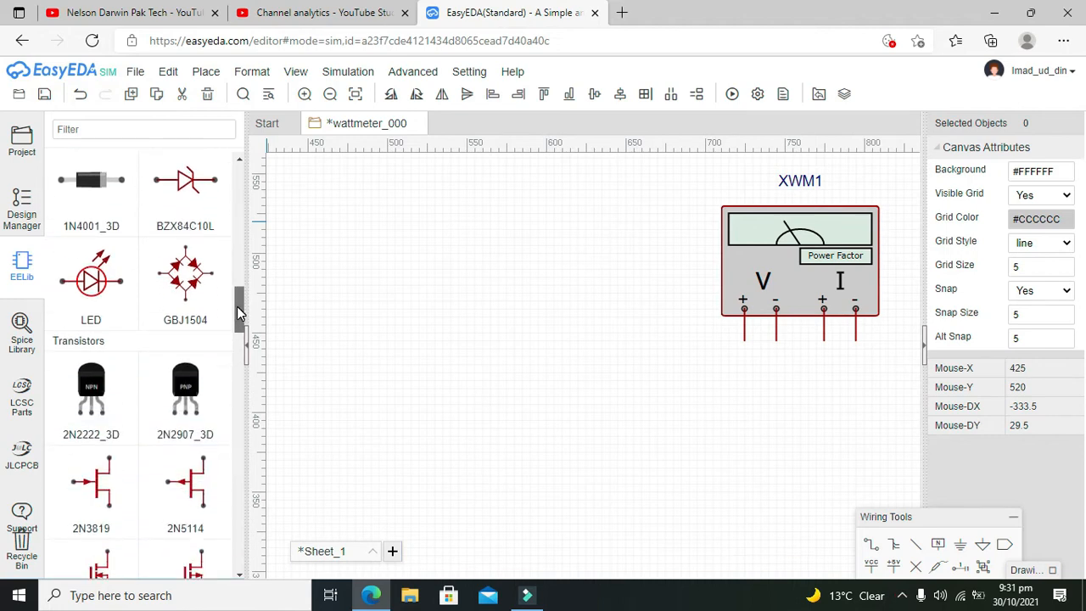
pyautogui.scroll(-3)
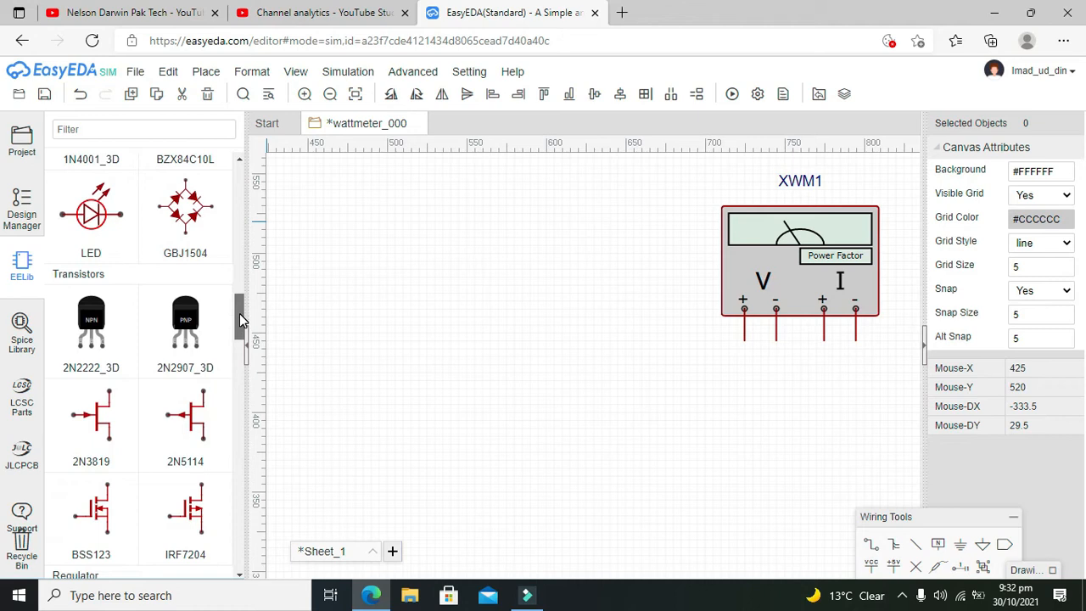
pyautogui.scroll(-3)
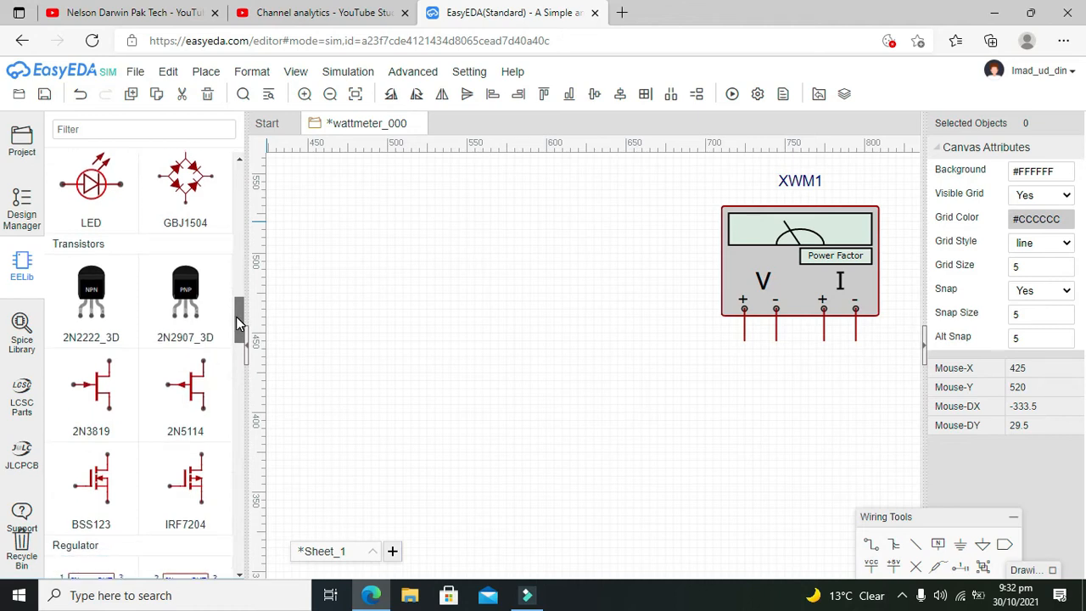
pyautogui.scroll(-3)
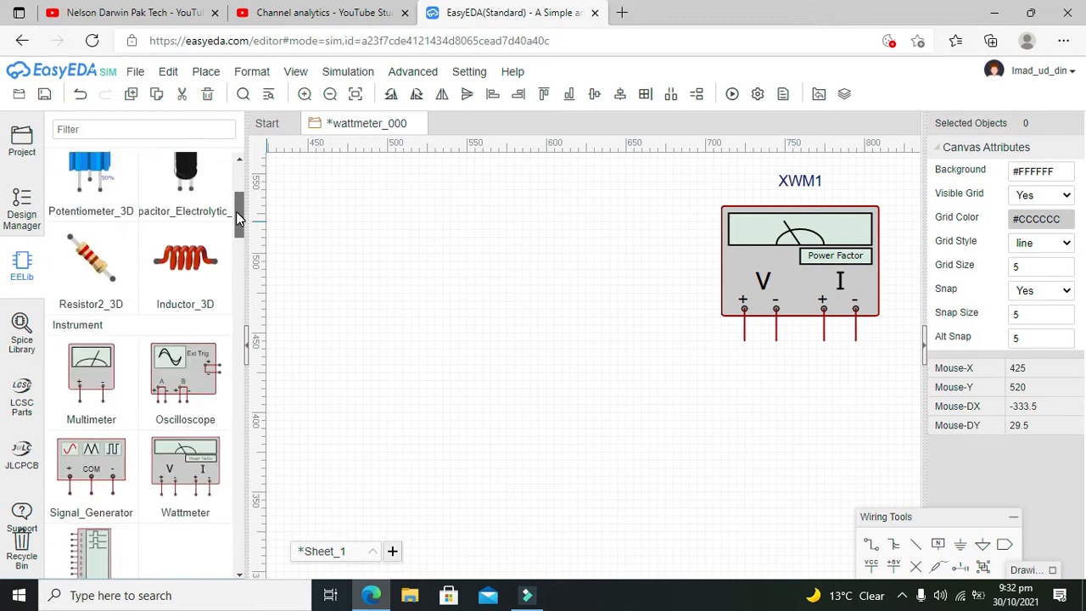
pyautogui.scroll(3)
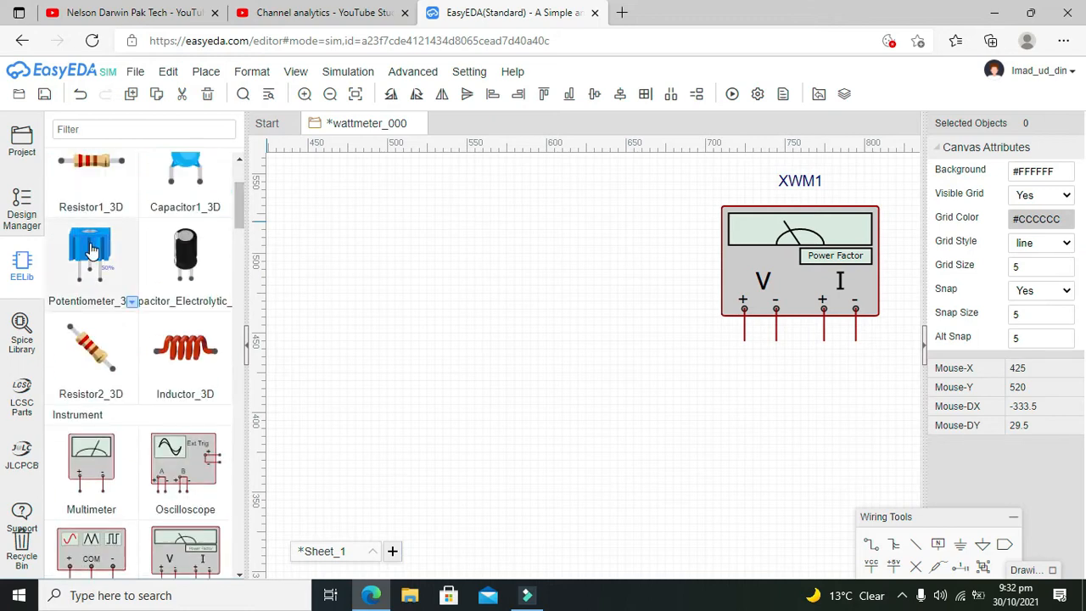
# Step: Place a Resistor2_3D, R1 (1K), to the lower left of the wattmeter
pyautogui.click(91, 255)
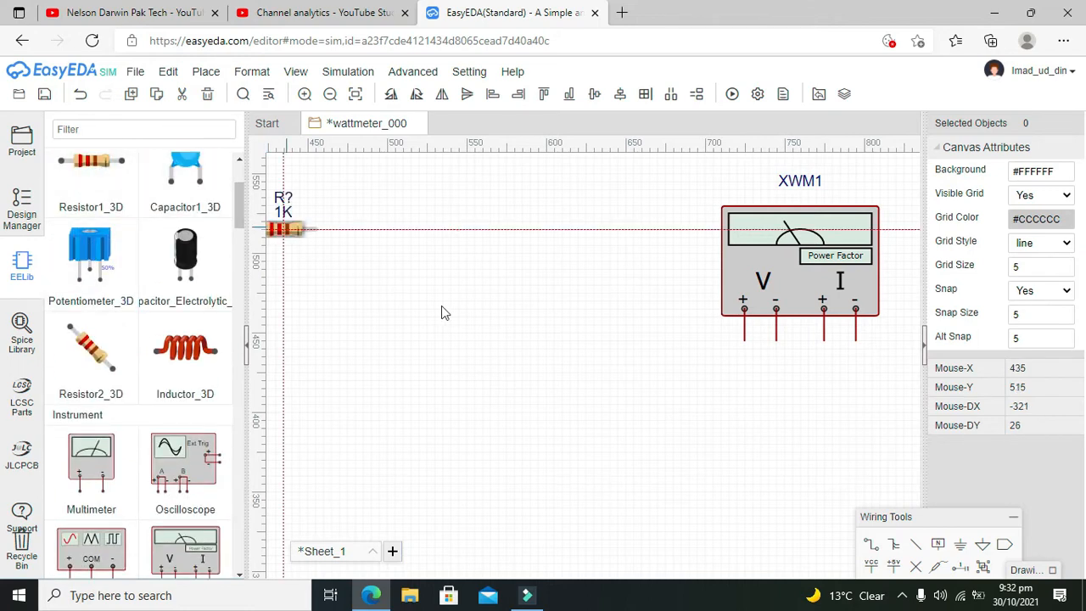
pyautogui.moveTo(291, 229); pyautogui.dragTo(577, 343)
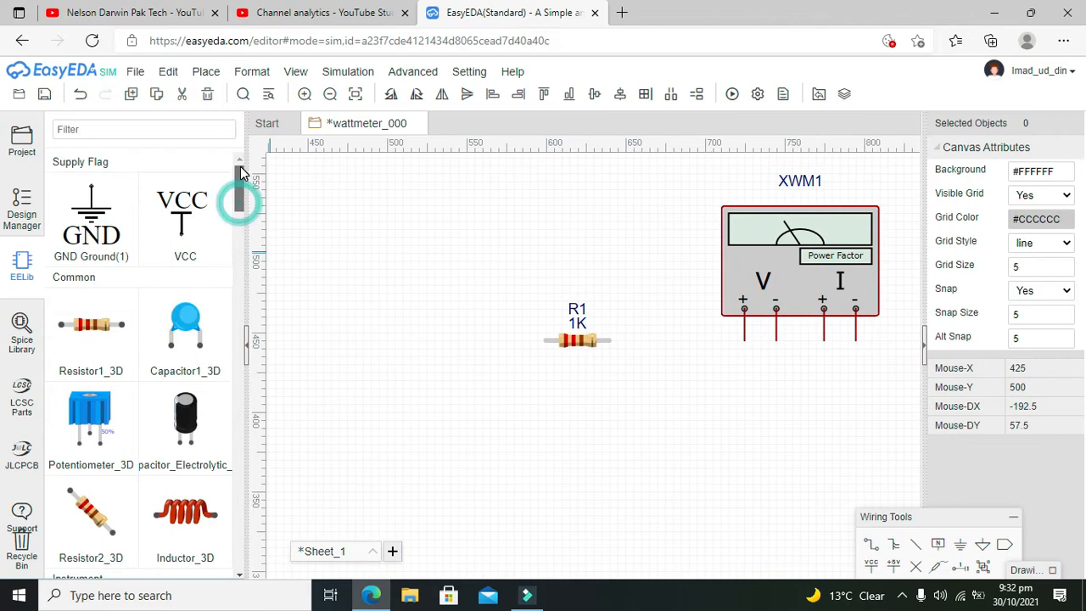
pyautogui.scroll(-3)
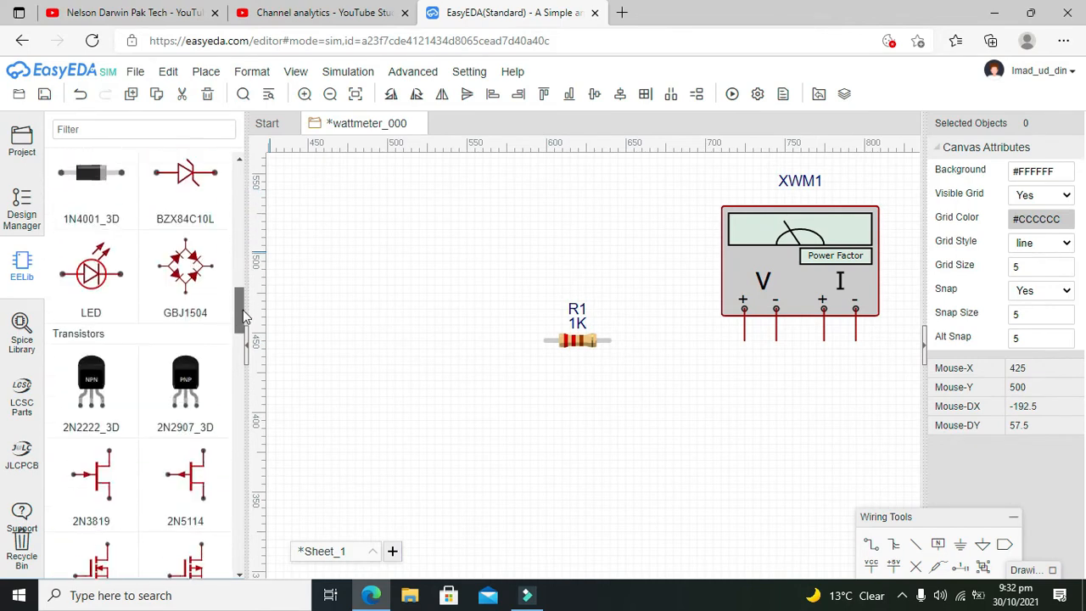
pyautogui.scroll(-3)
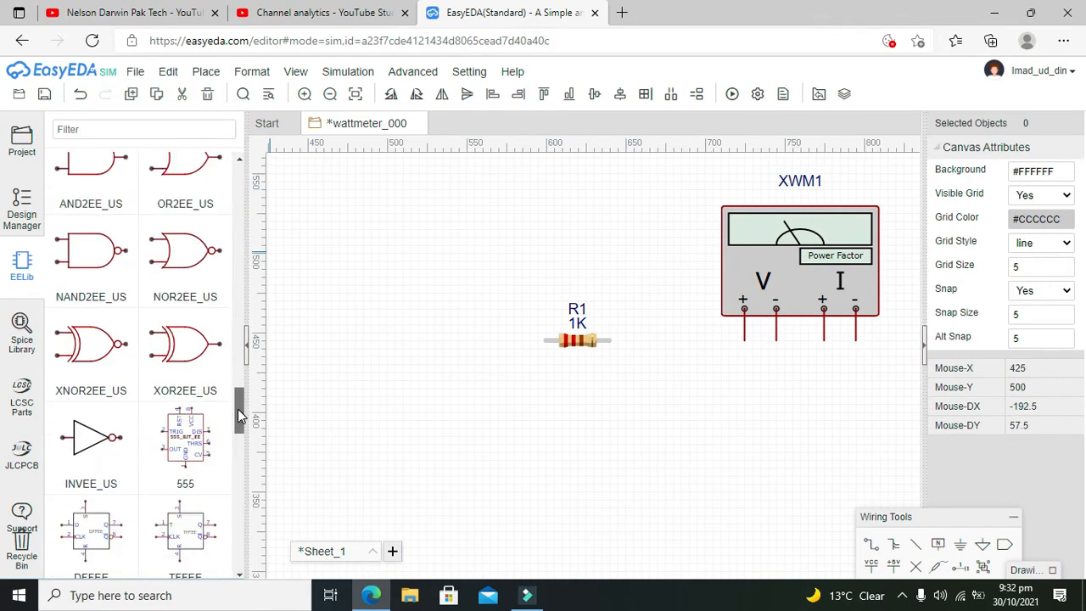
pyautogui.scroll(3)
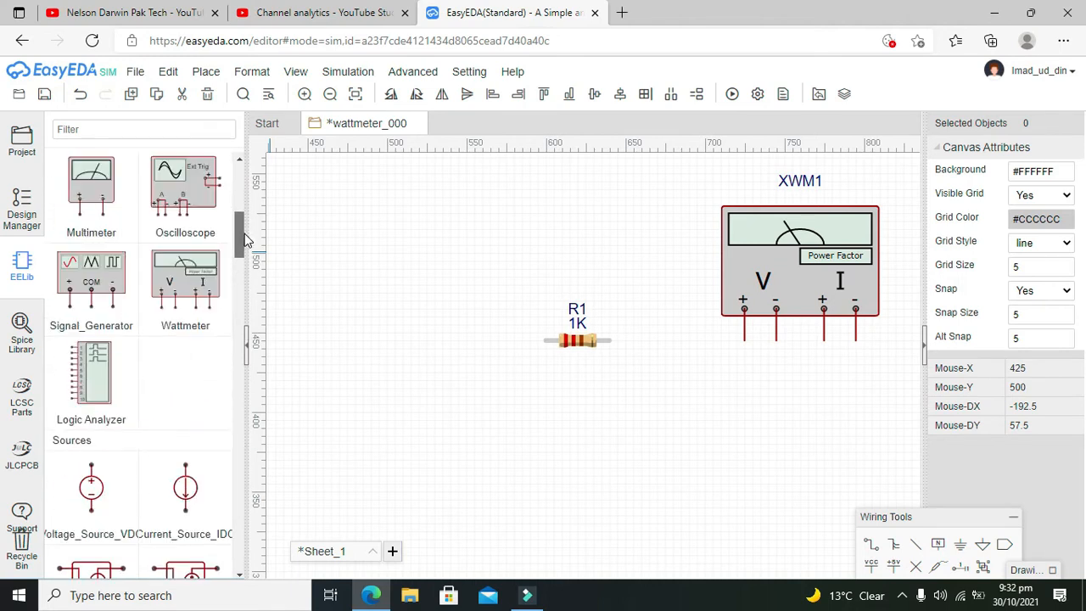
# Step: Place a Voltage_Source_VDC V1, an SPST switch S1 and a GND ground symbol
pyautogui.click(370, 404)
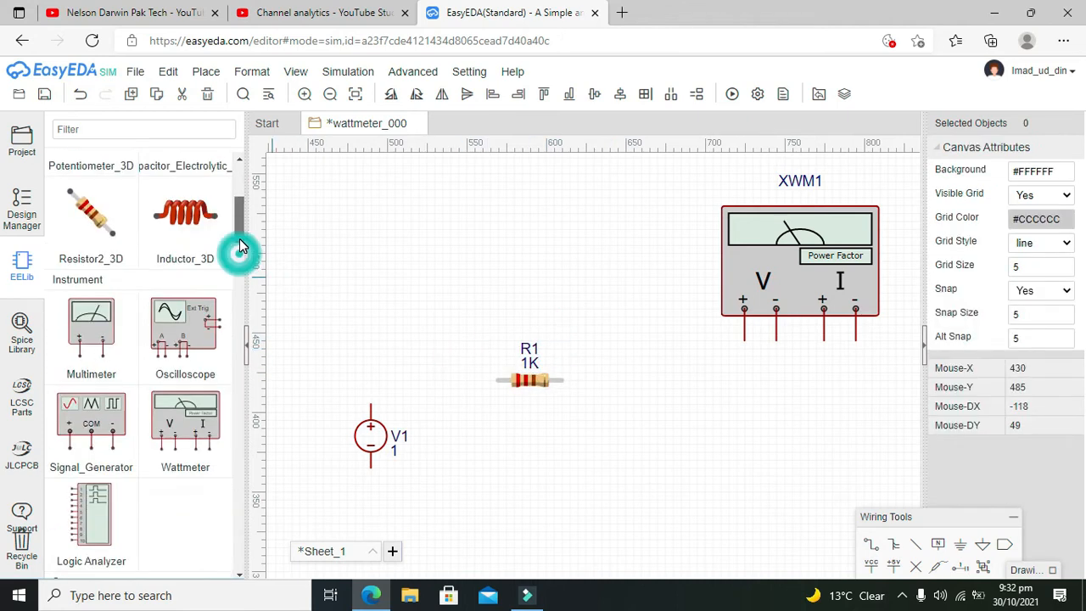
pyautogui.scroll(-3)
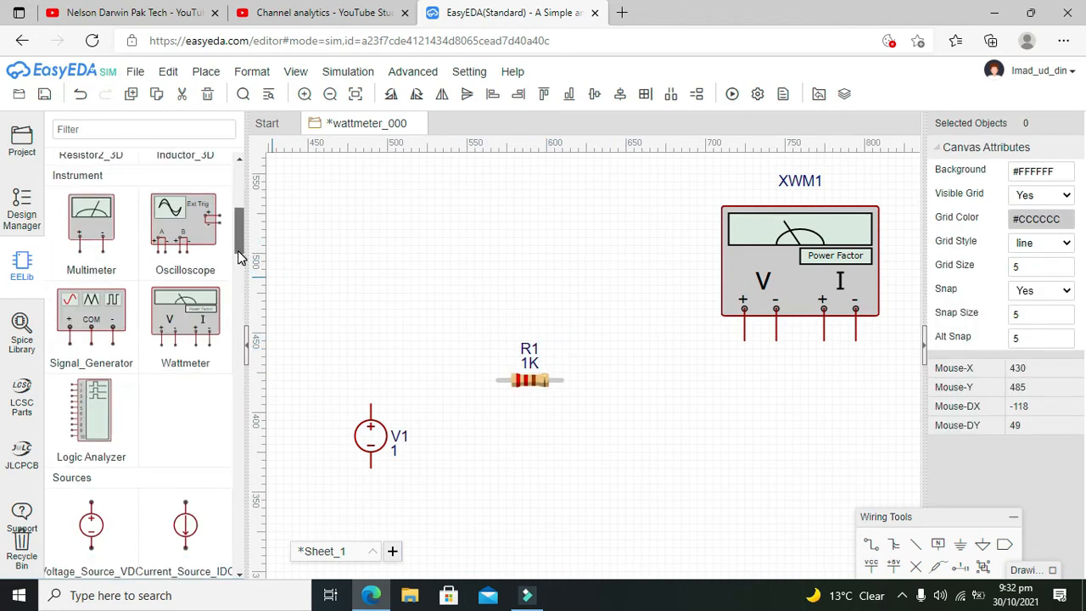
pyautogui.scroll(-3)
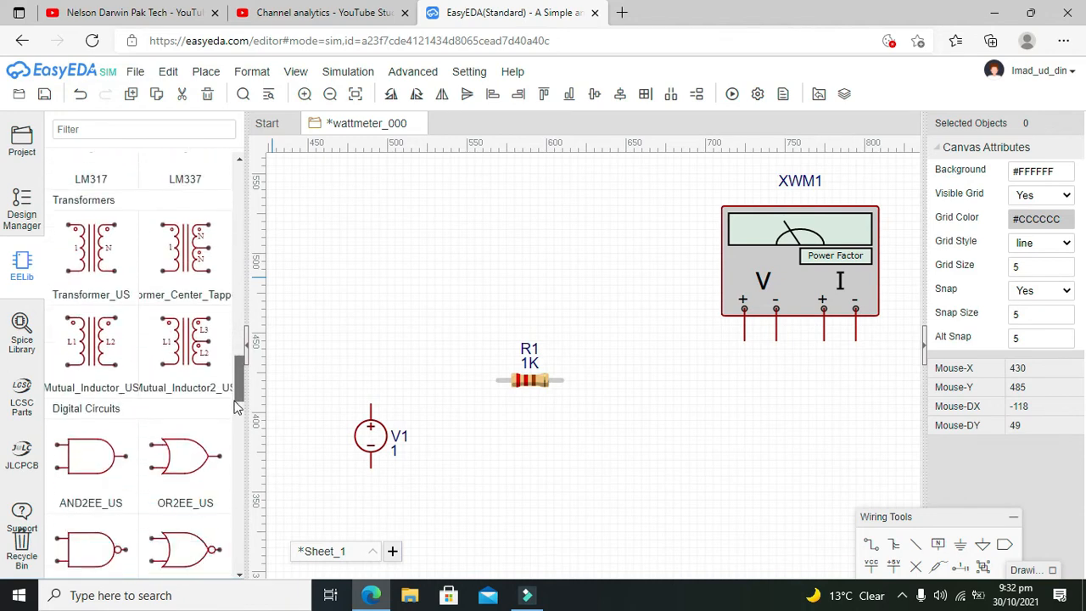
pyautogui.scroll(-3)
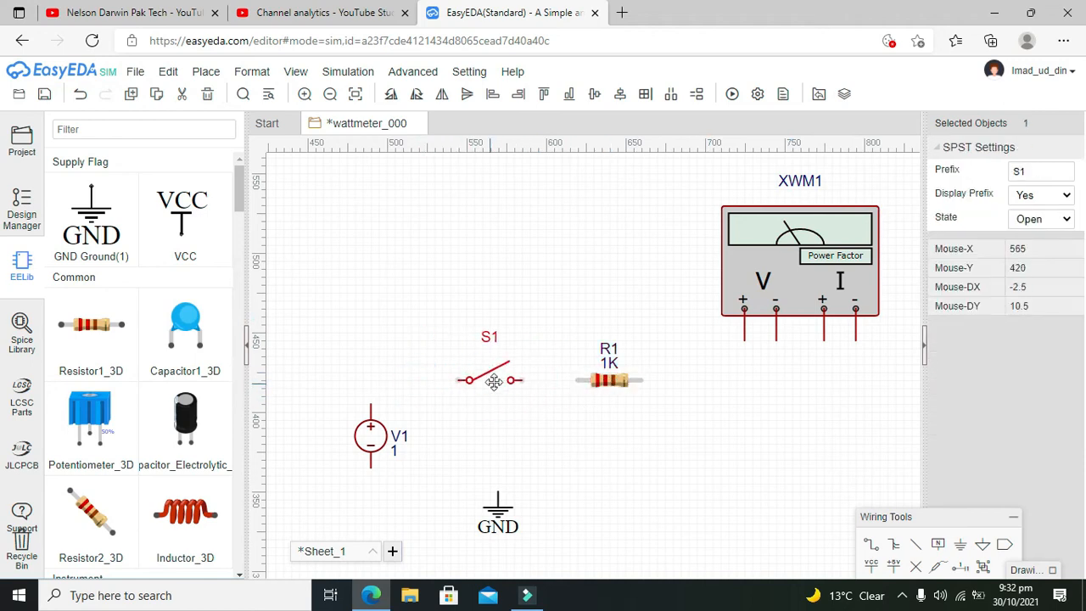
# Step: Wire V1, S1 and R1 in series through the wattmeter's current terminals, with V+/V− across R1
pyautogui.click(608, 380)
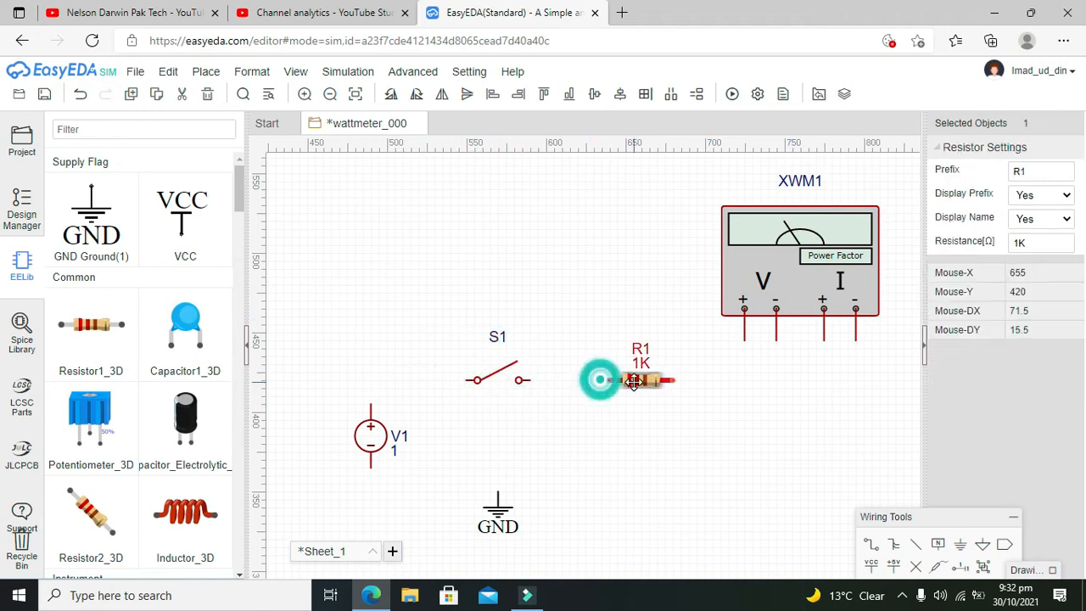
pyautogui.click(594, 380)
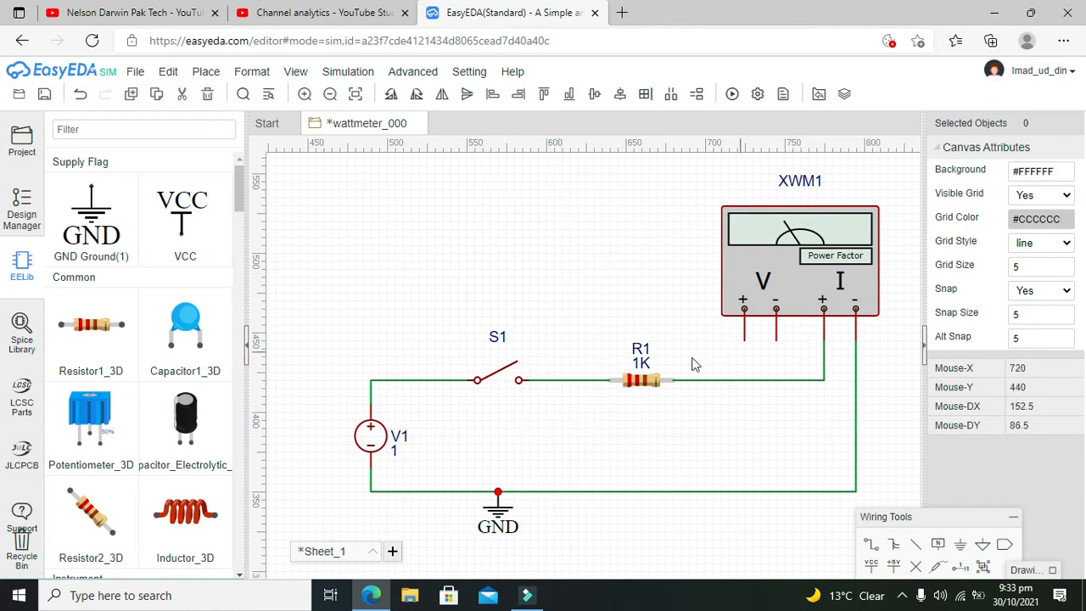
pyautogui.moveTo(852, 333)
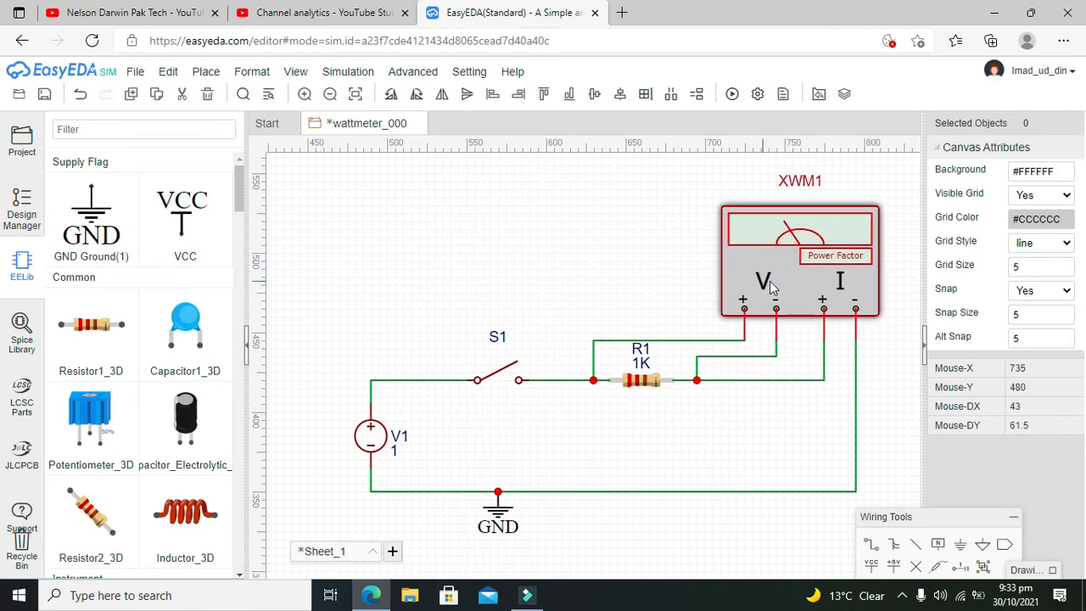
pyautogui.moveTo(806, 295)
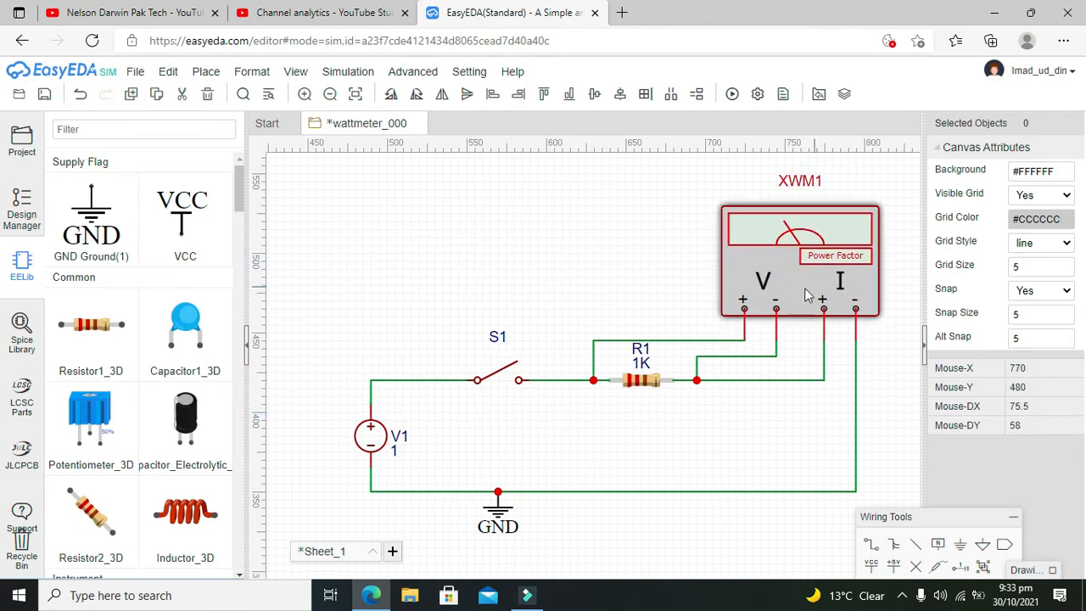
pyautogui.moveTo(686, 234)
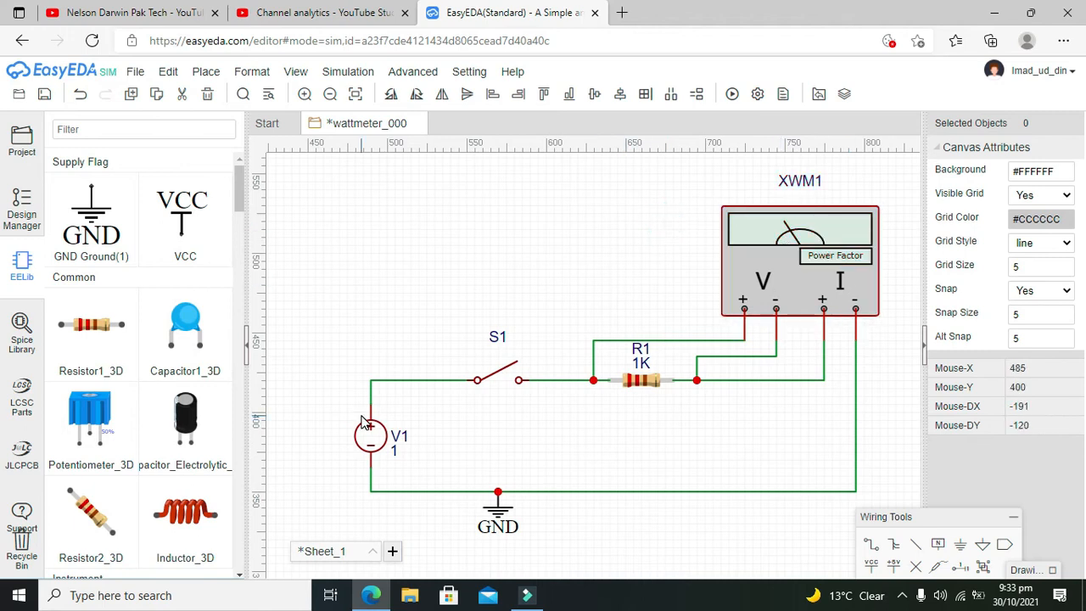
# Step: Set V1's DC Value to 5 V in the Voltage Source Settings panel
pyautogui.click(370, 434)
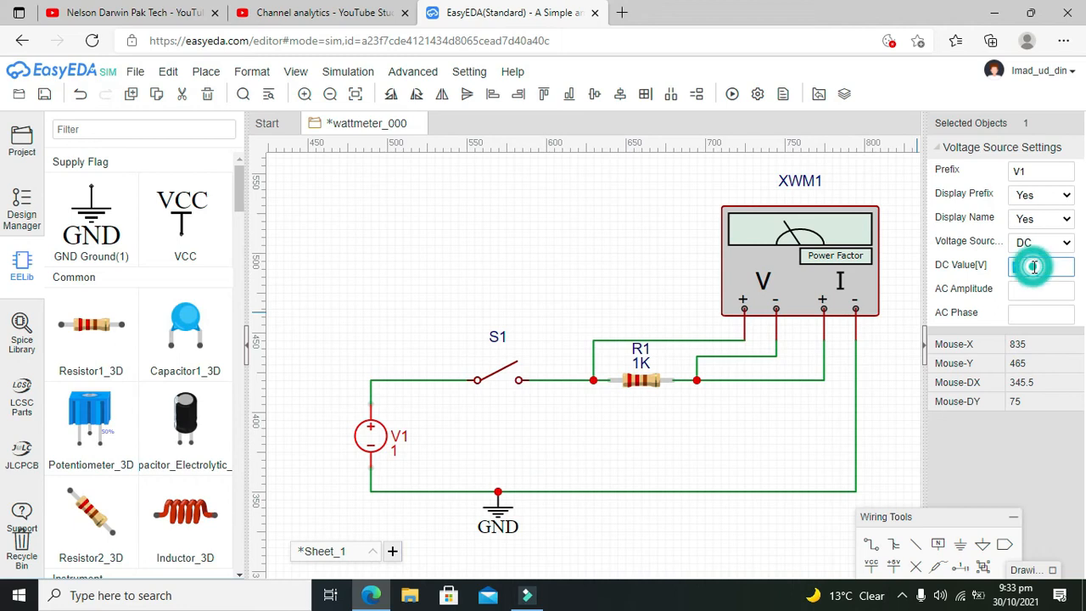
pyautogui.write('5')
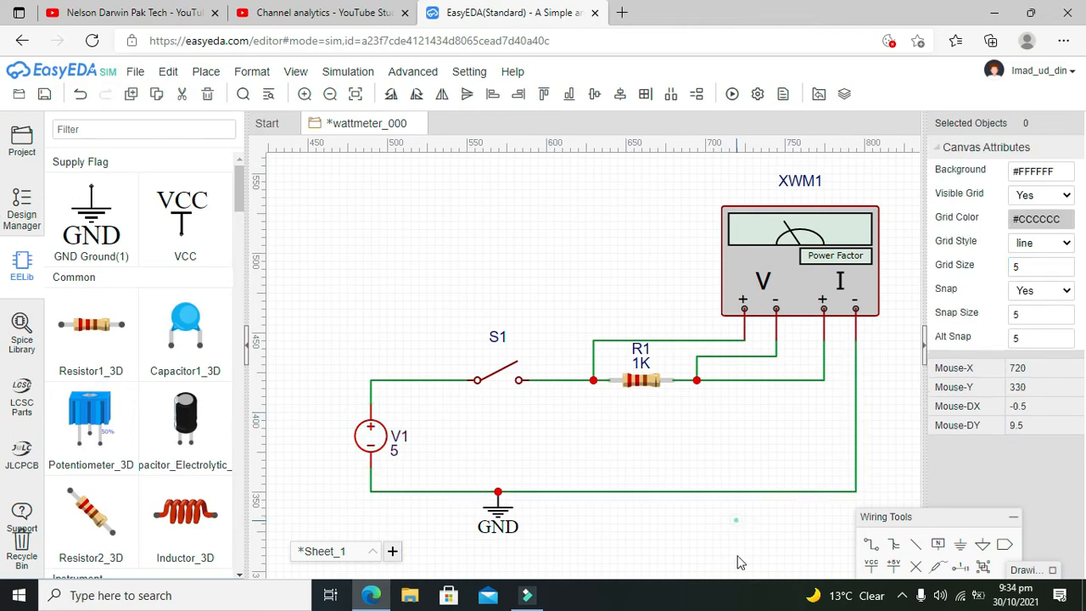
pyautogui.moveTo(733, 108)
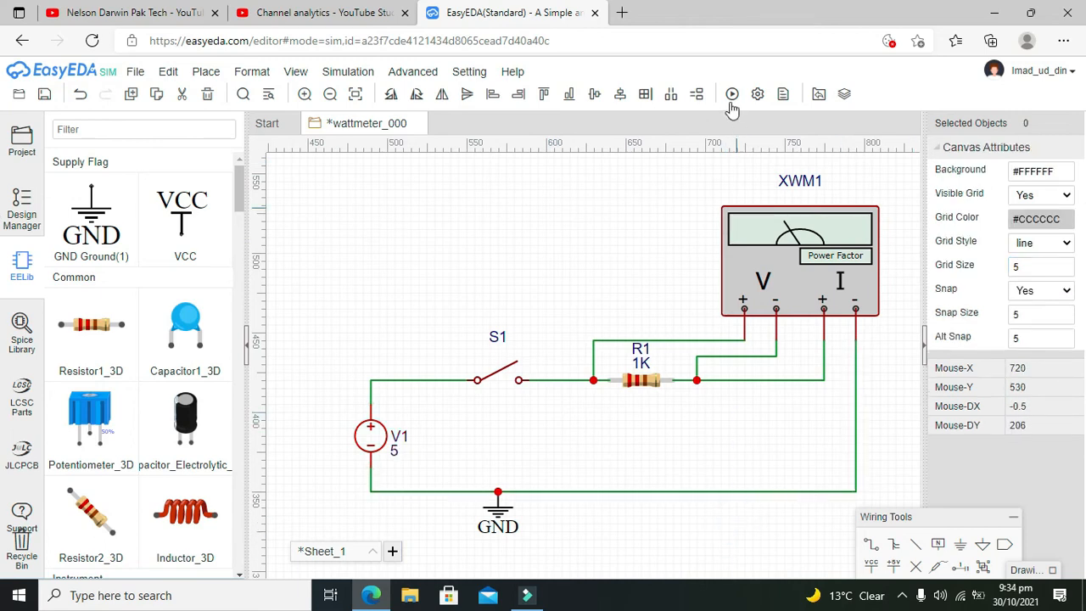
# Step: Run the simulation; XWM1 reads essentially zero power (2.5e-030), power factor 1
pyautogui.click(731, 95)
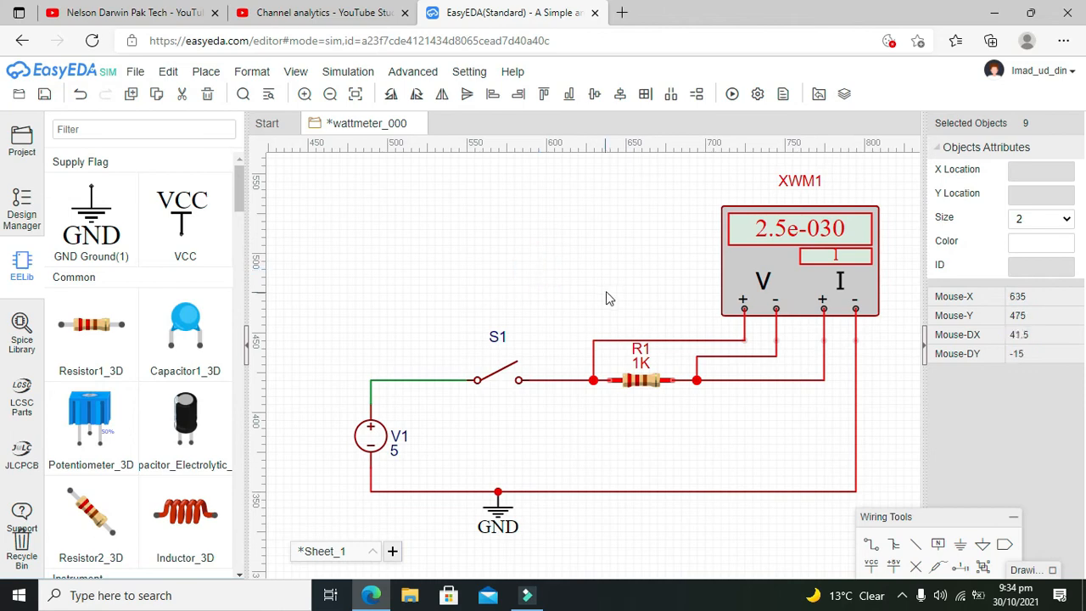
pyautogui.click(610, 298)
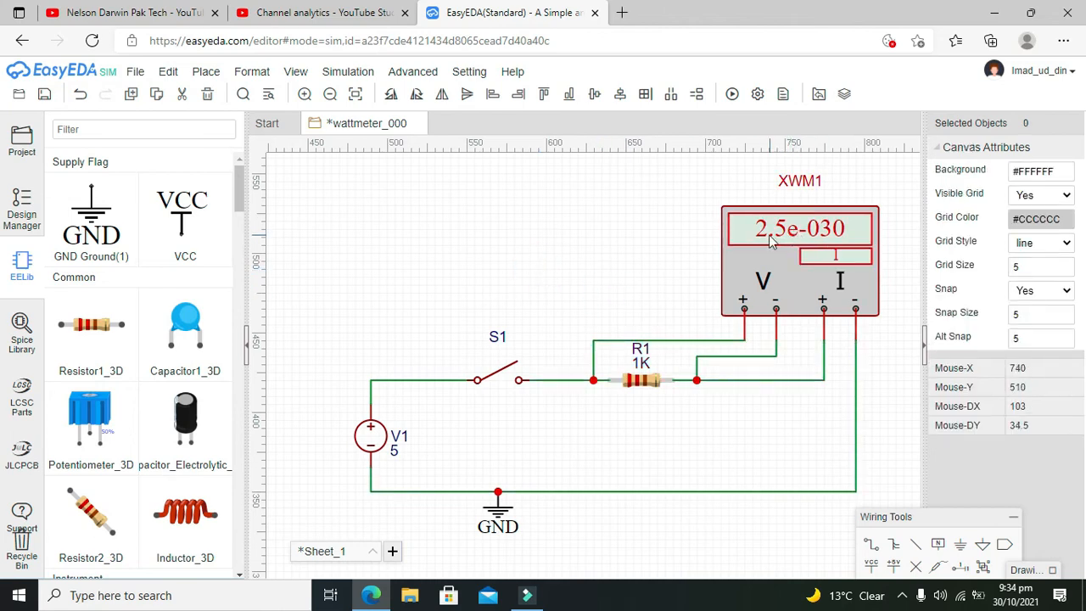
pyautogui.moveTo(625, 255)
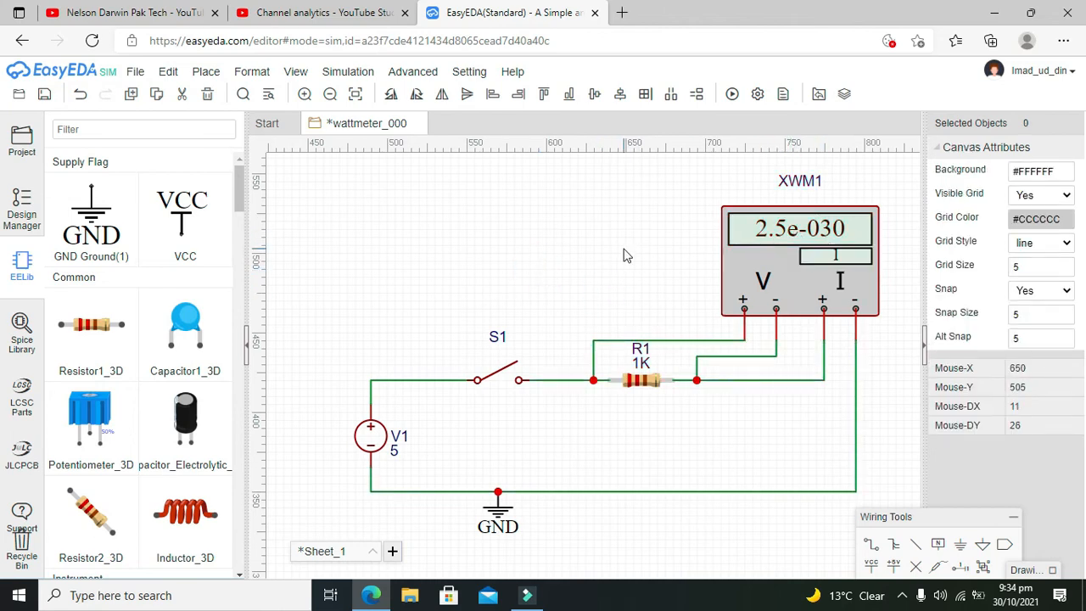
pyautogui.moveTo(682, 139)
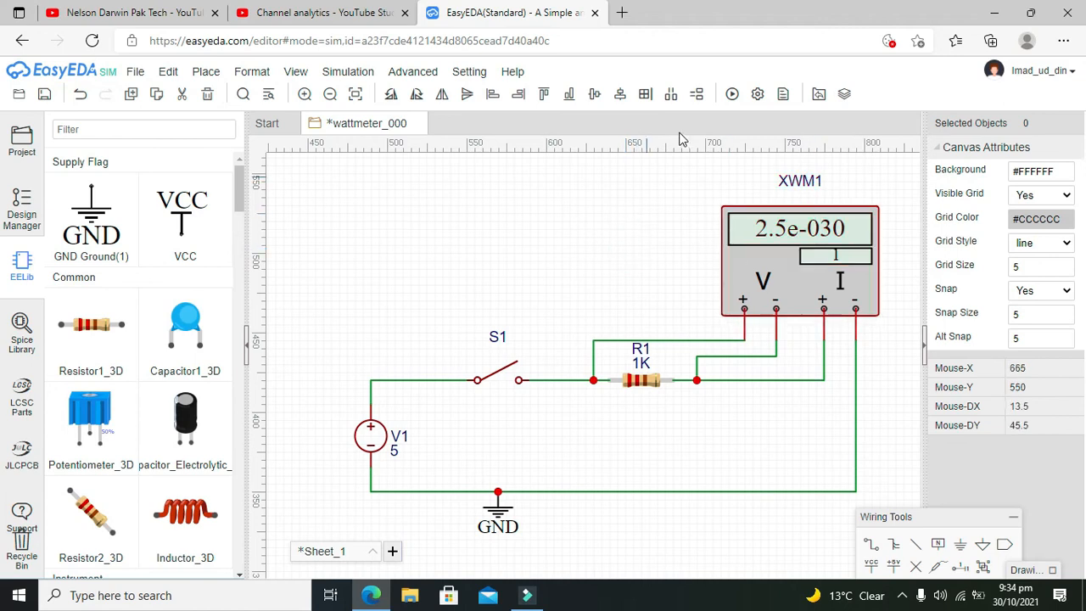
# Step: Set S1's state to Closed and rerun the simulation for a 0.025 W reading
pyautogui.click(496, 377)
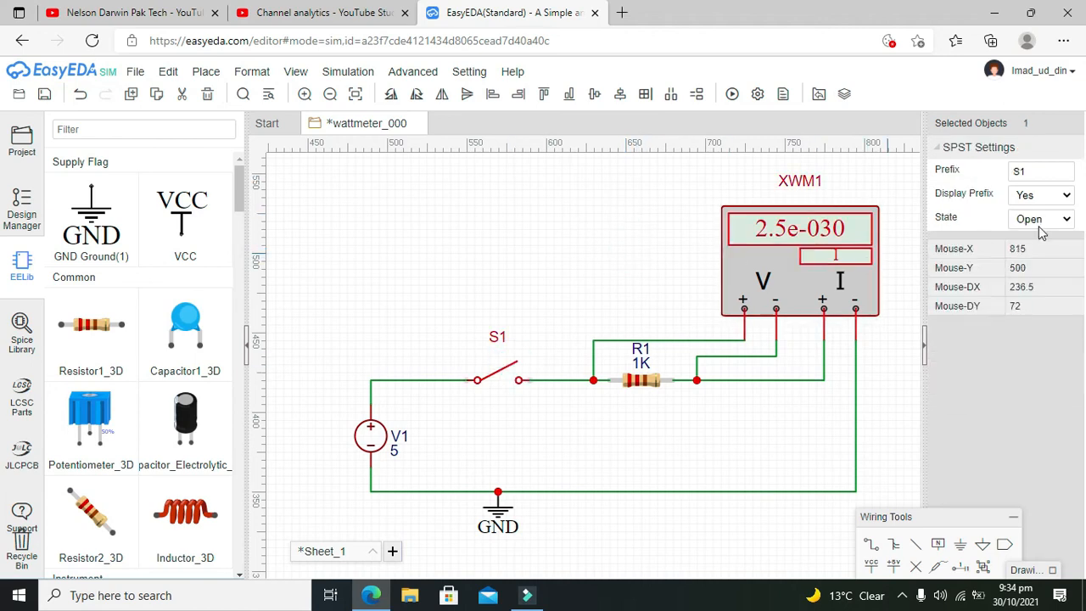
pyautogui.click(641, 212)
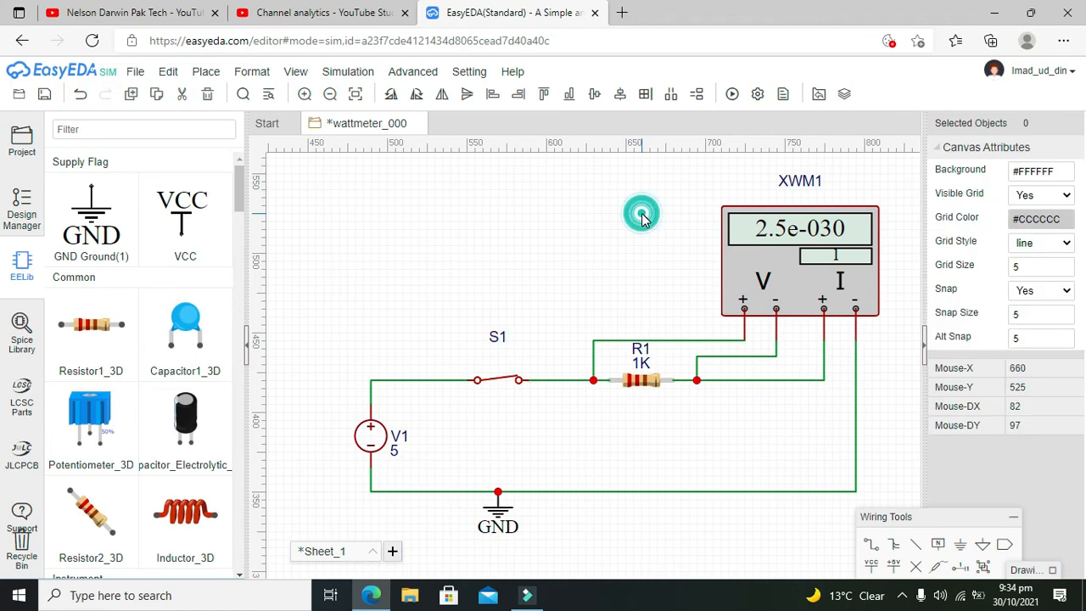
pyautogui.click(731, 95)
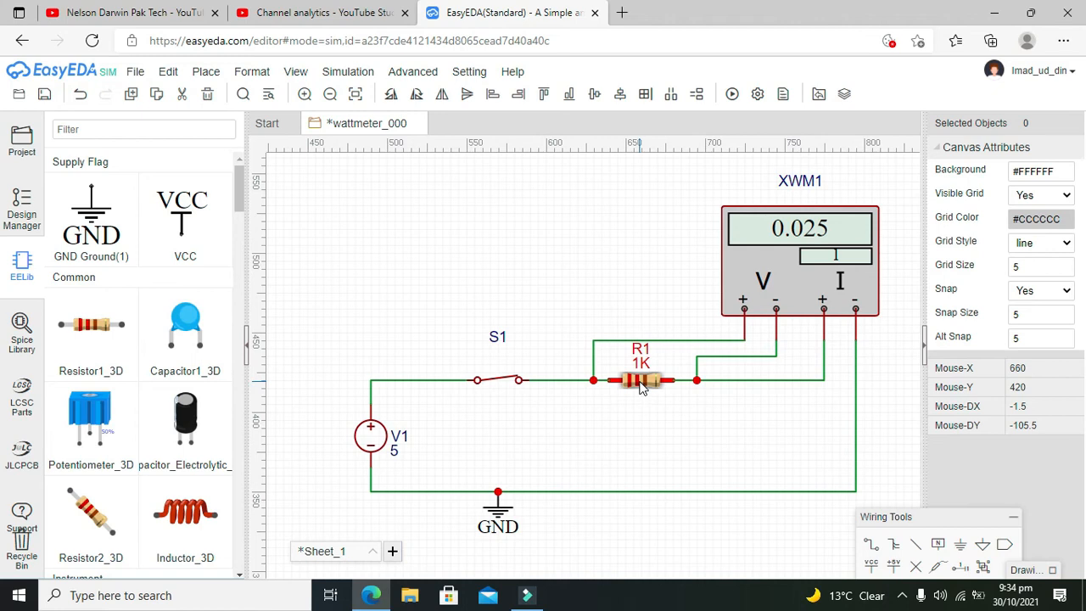
# Step: Change R1 from 1K to 50 Ω and rerun the simulation for about 0.5 W (0.49998)
pyautogui.click(642, 381)
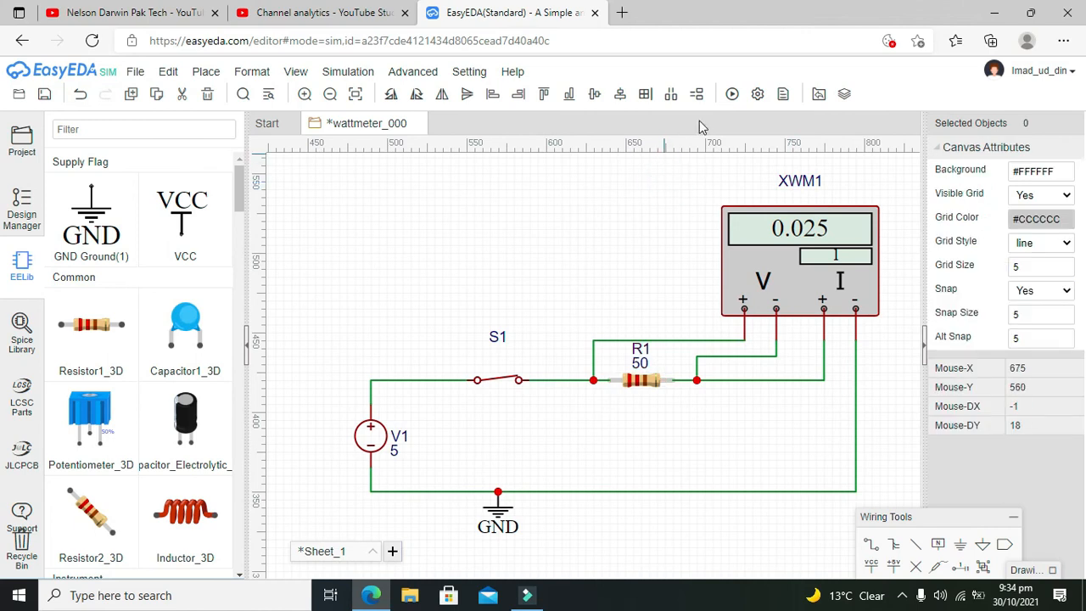
pyautogui.moveTo(731, 95)
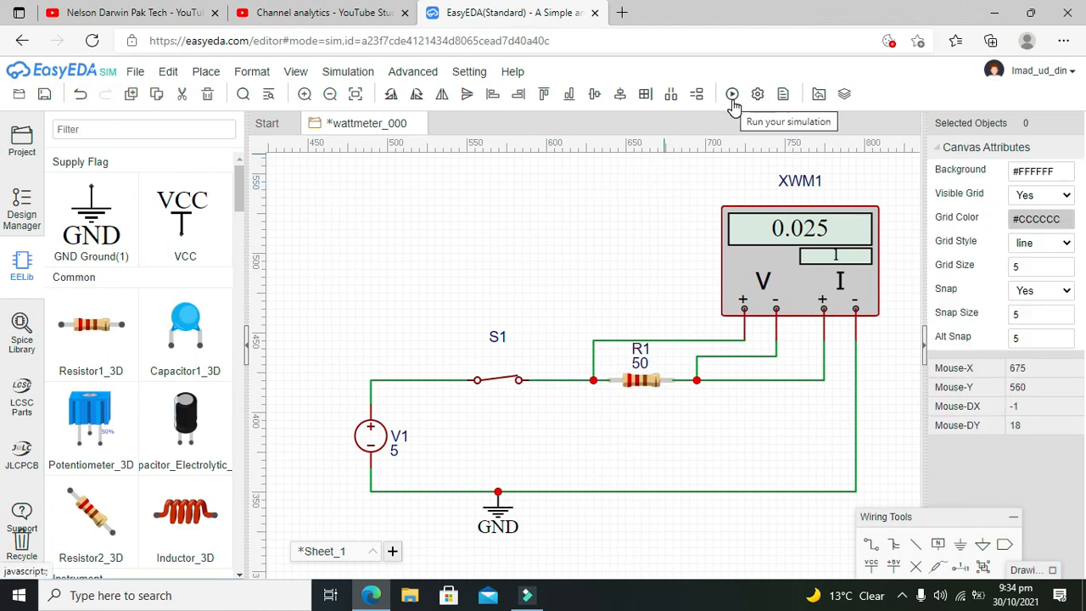
pyautogui.moveTo(648, 429)
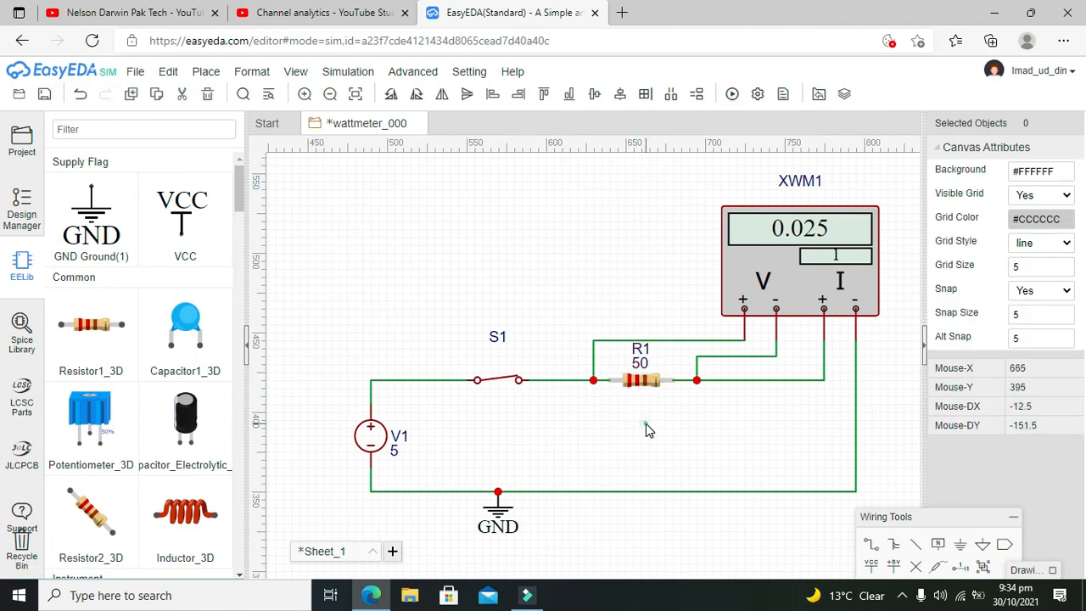
pyautogui.moveTo(577, 390)
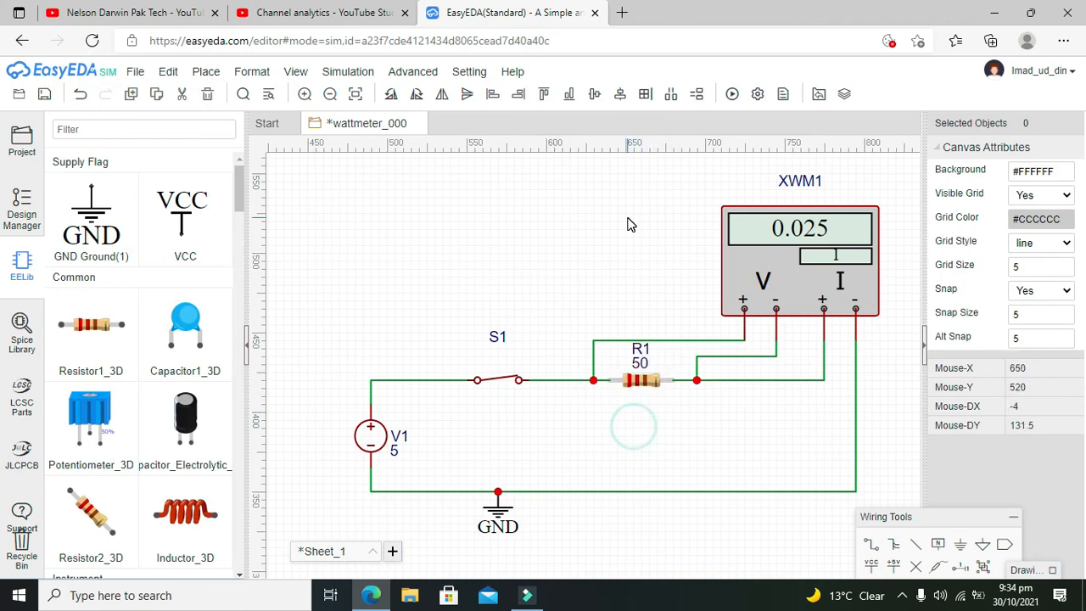
pyautogui.click(731, 95)
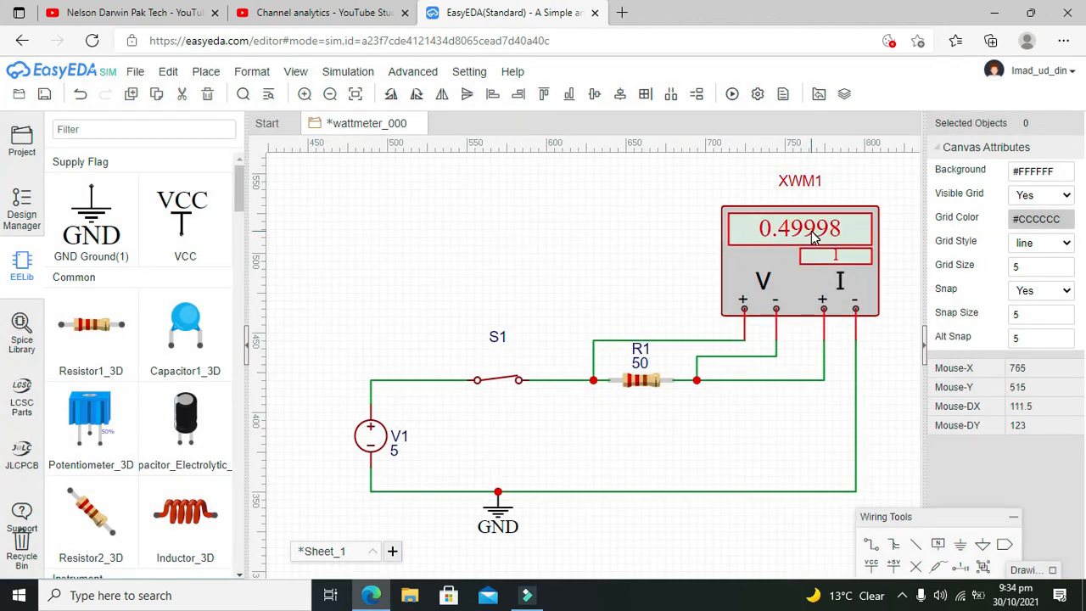
pyautogui.moveTo(641, 380)
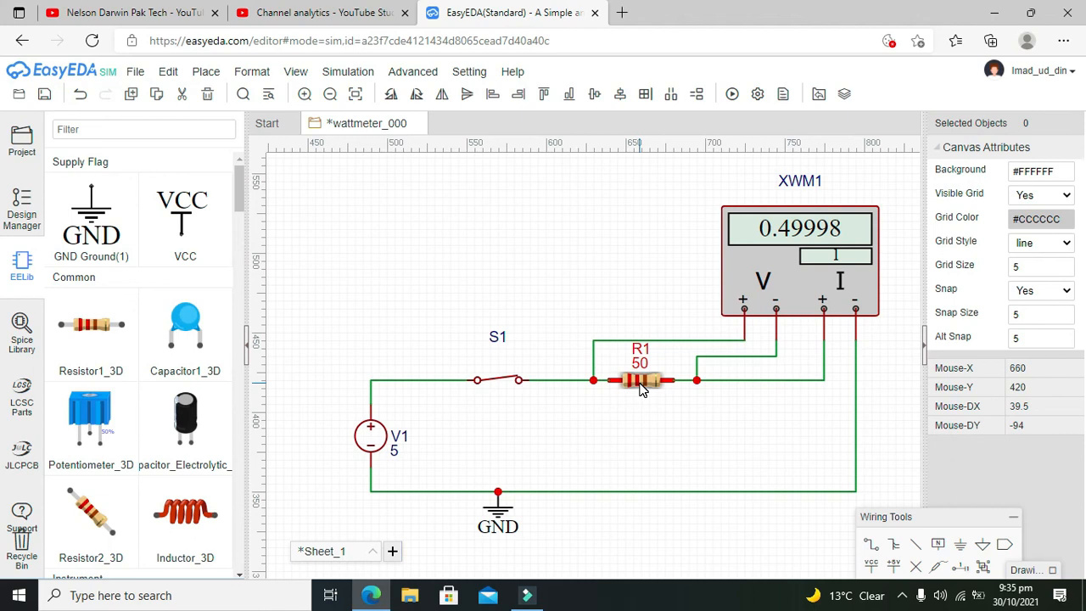
pyautogui.moveTo(638, 384)
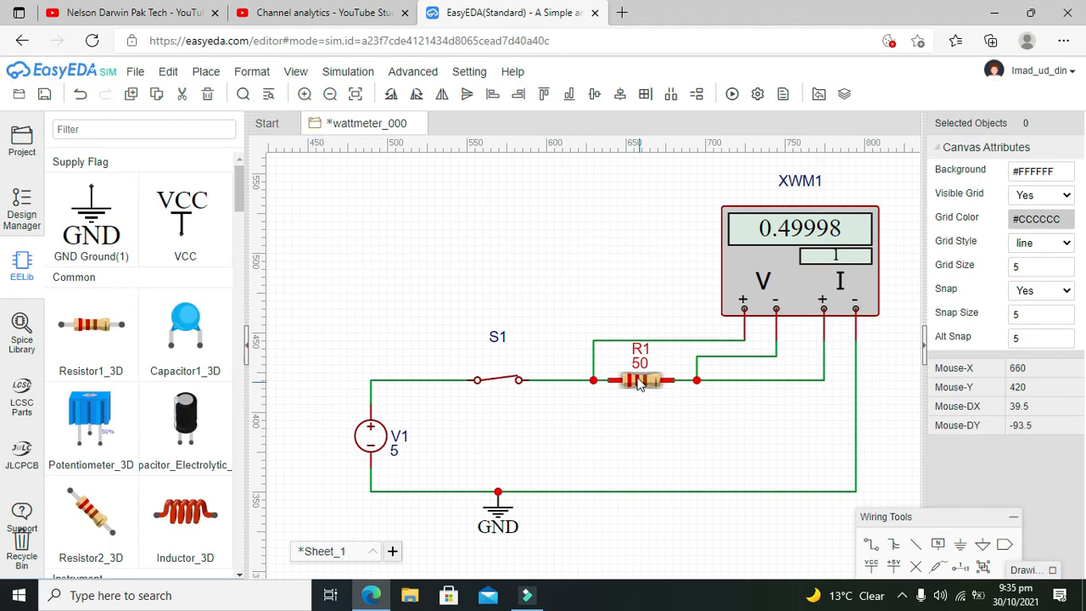
pyautogui.moveTo(523, 308)
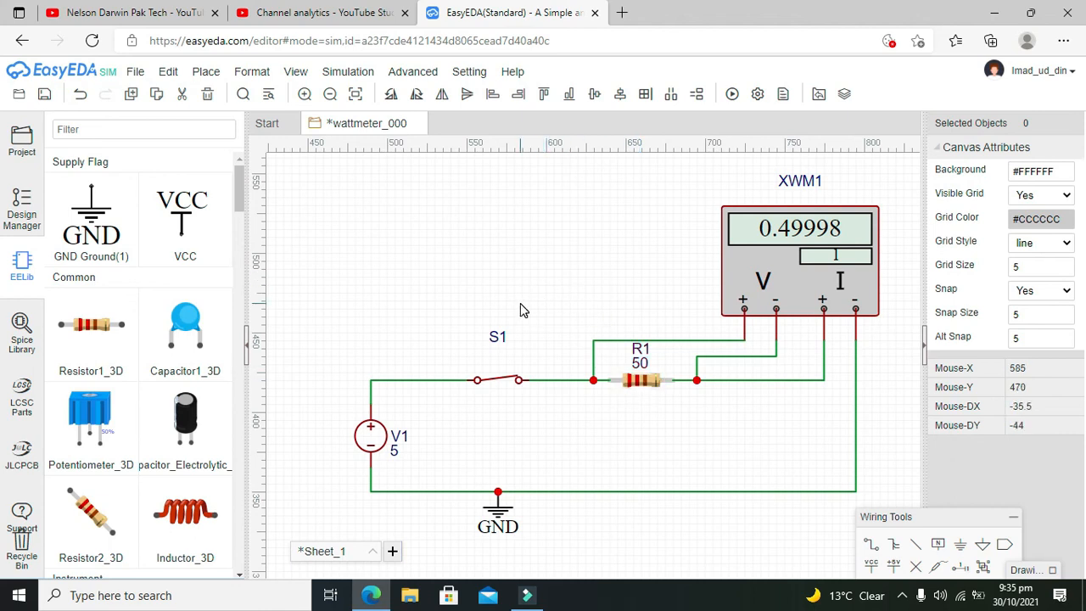